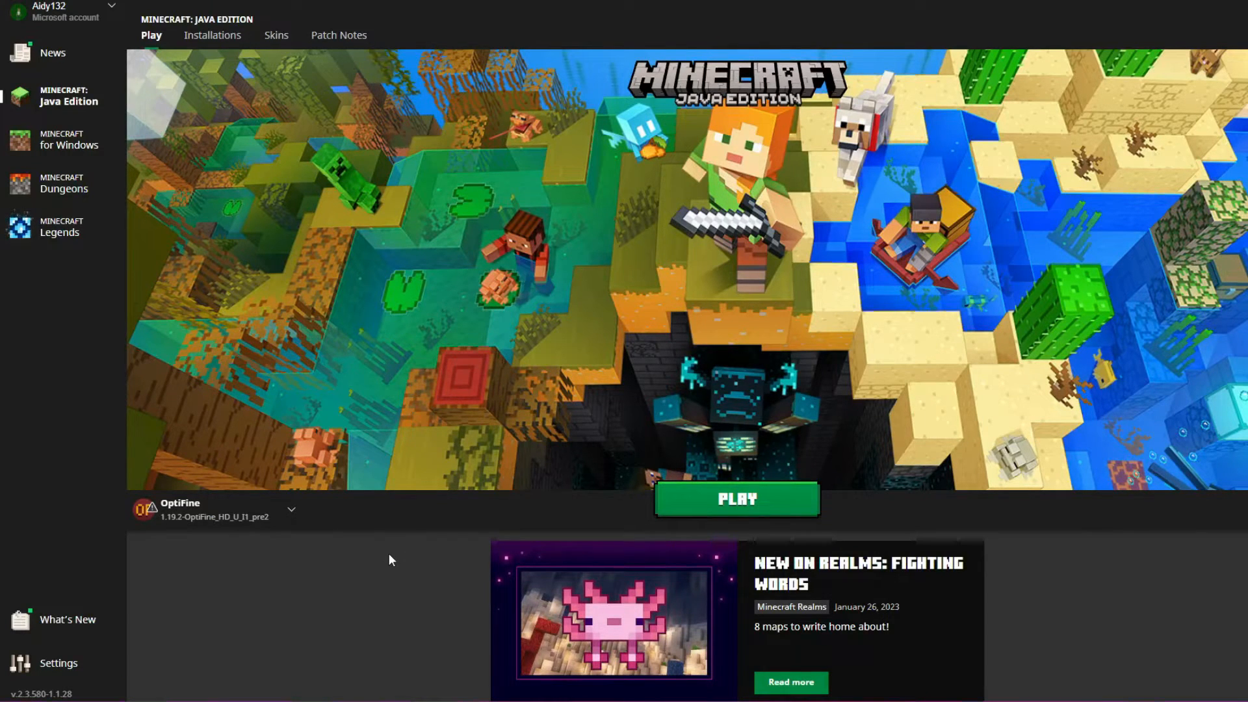
# Choose Latest release 1.19.3 from the launcher's installation list
pyautogui.click(292, 509)
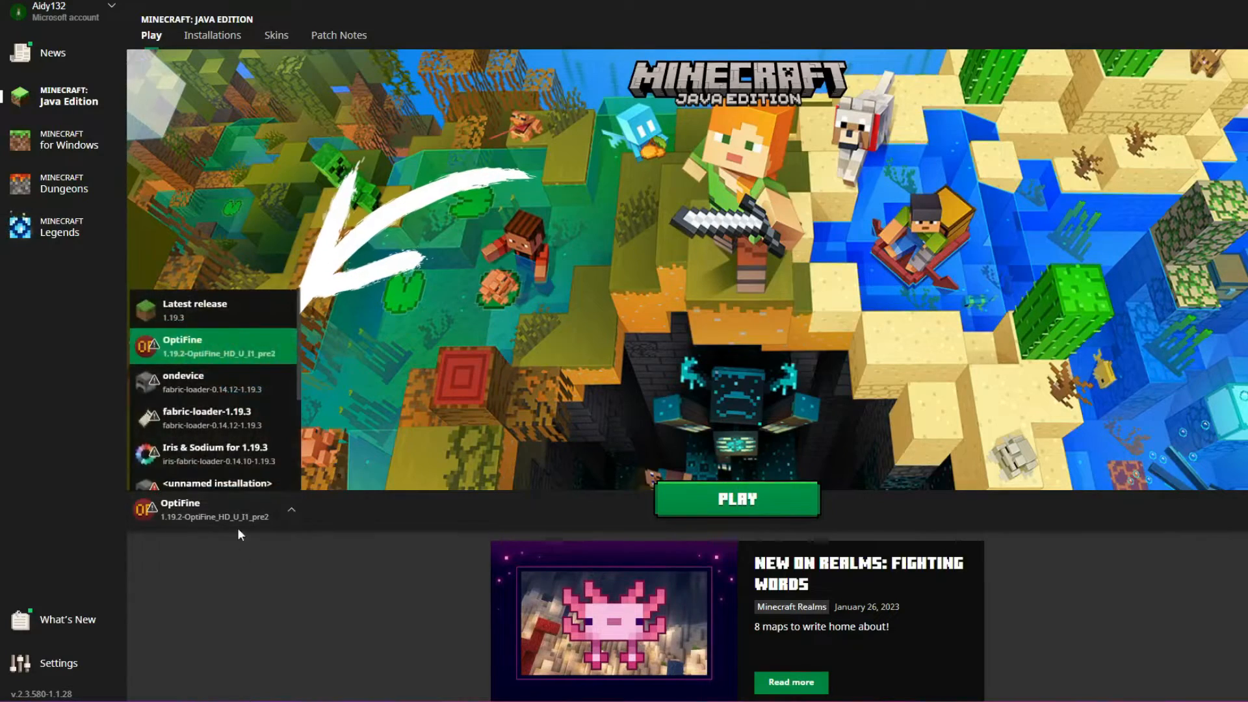
pyautogui.click(212, 309)
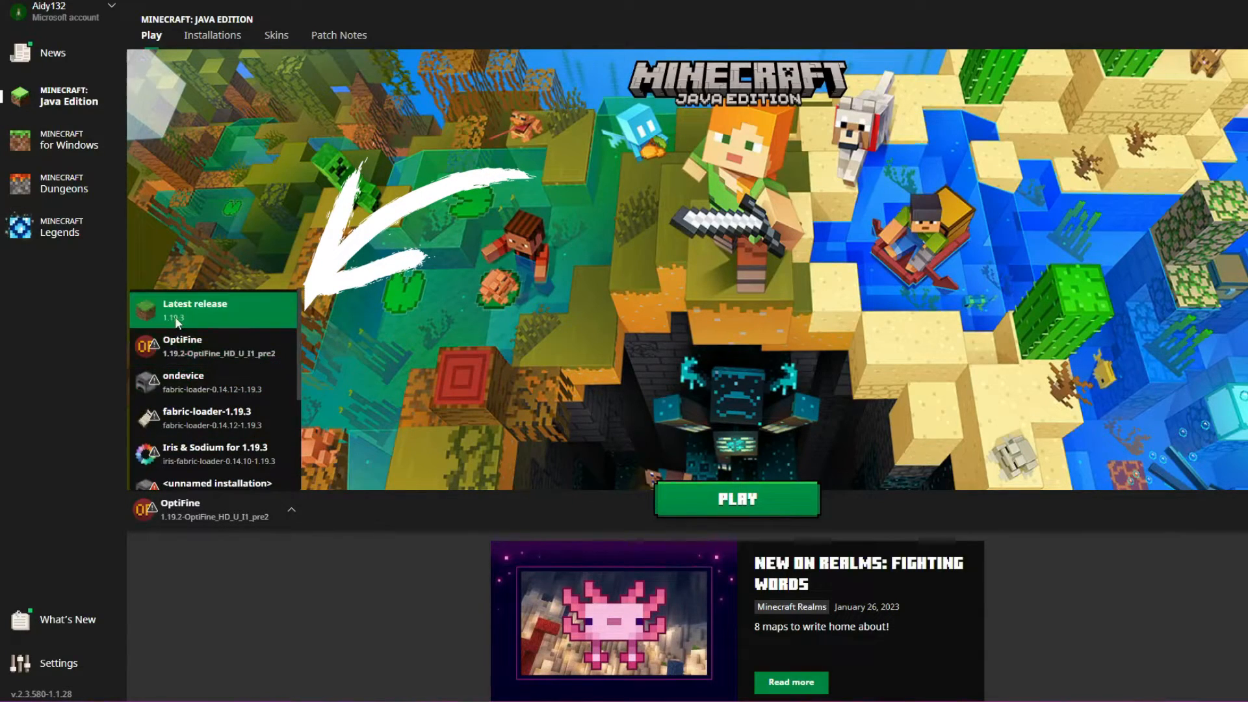
# Launch Minecraft 1.19.3 and reach the Singleplayer world list
pyautogui.click(736, 499)
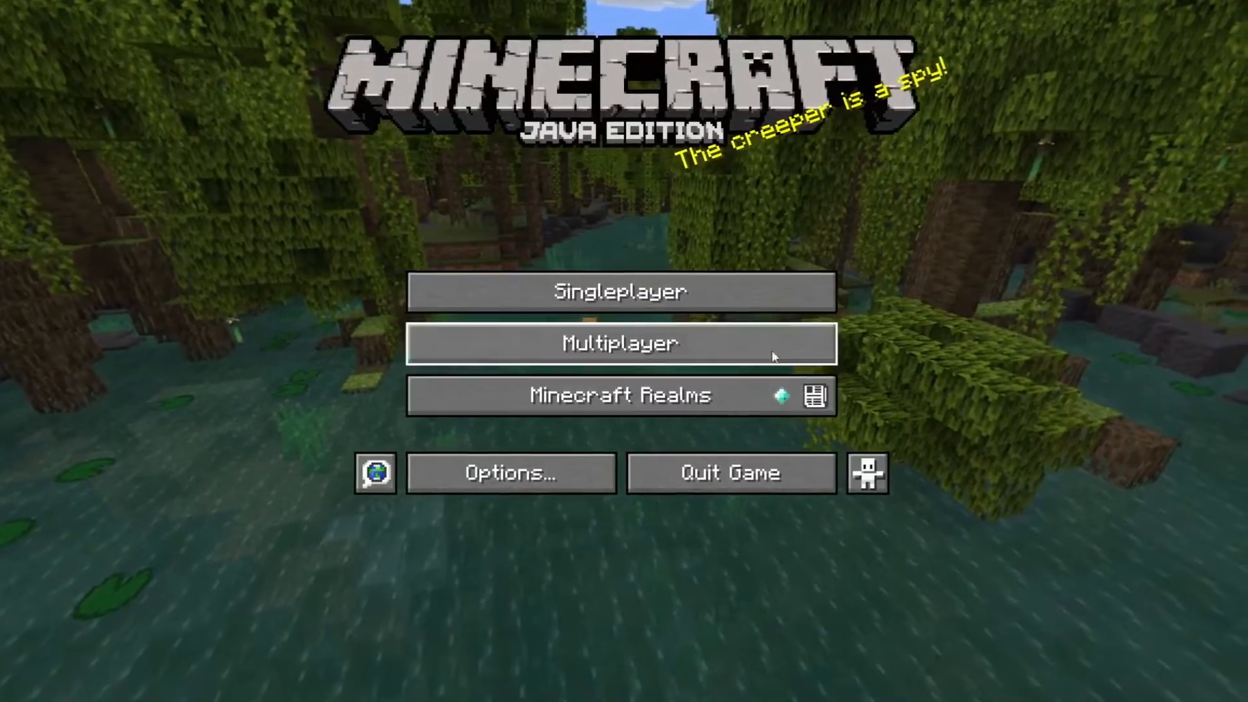
pyautogui.click(621, 292)
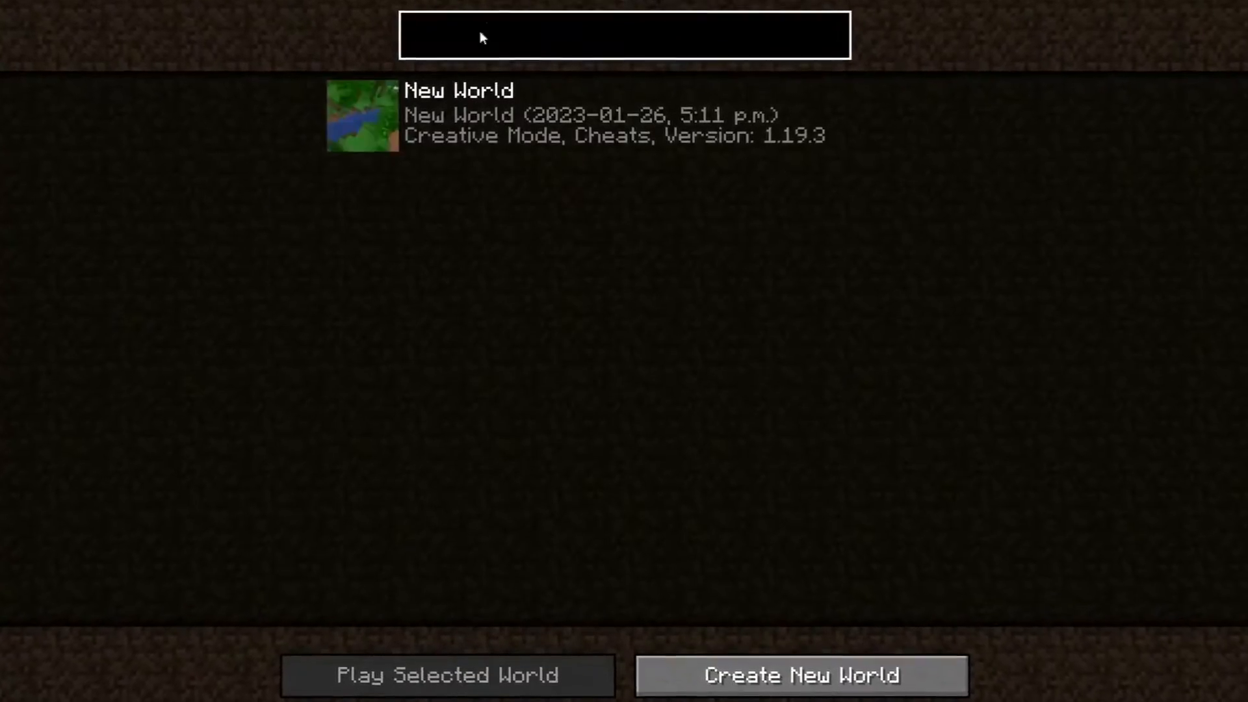
pyautogui.click(447, 675)
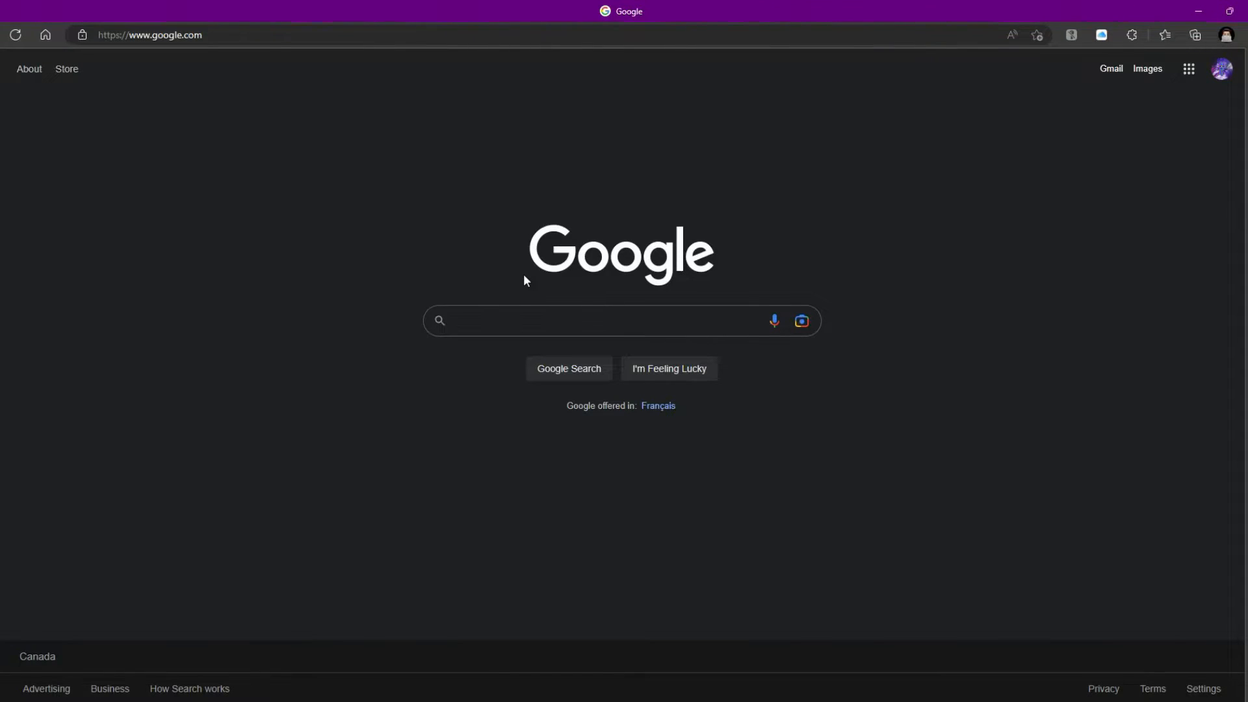
# Search Google for 'java download' and download the Java installer from java.com
pyautogui.write('j')
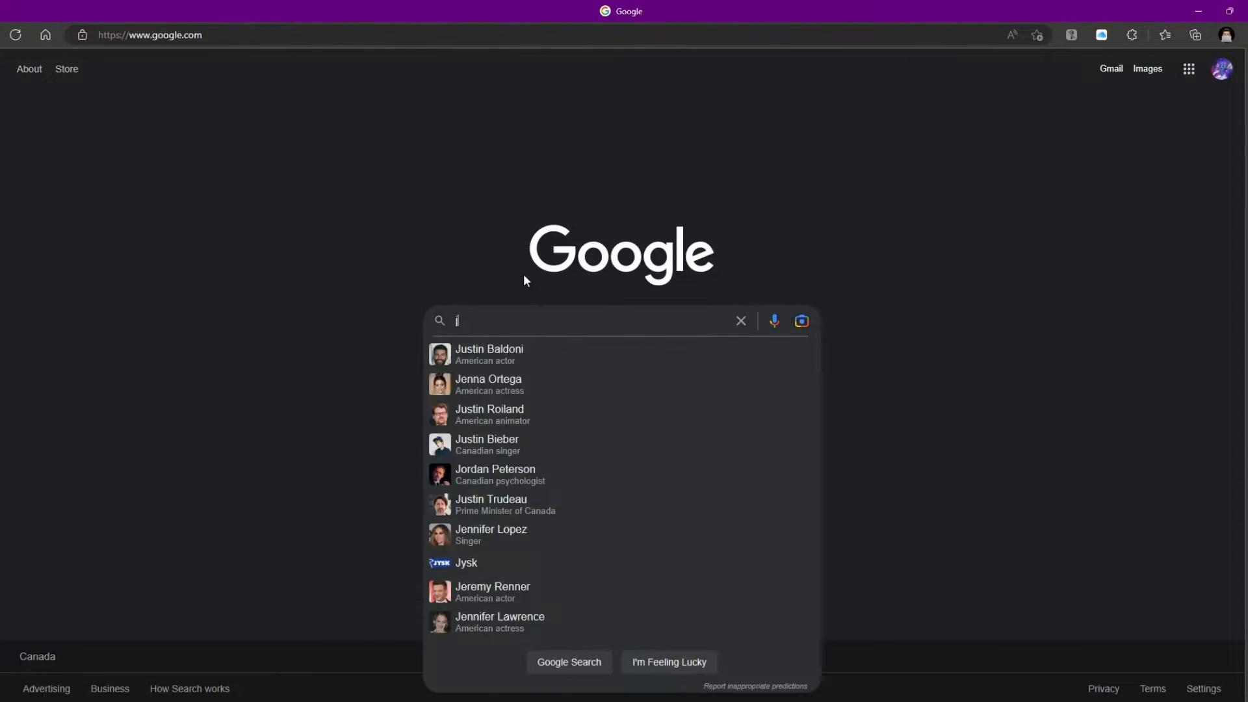
pyautogui.write('ava')
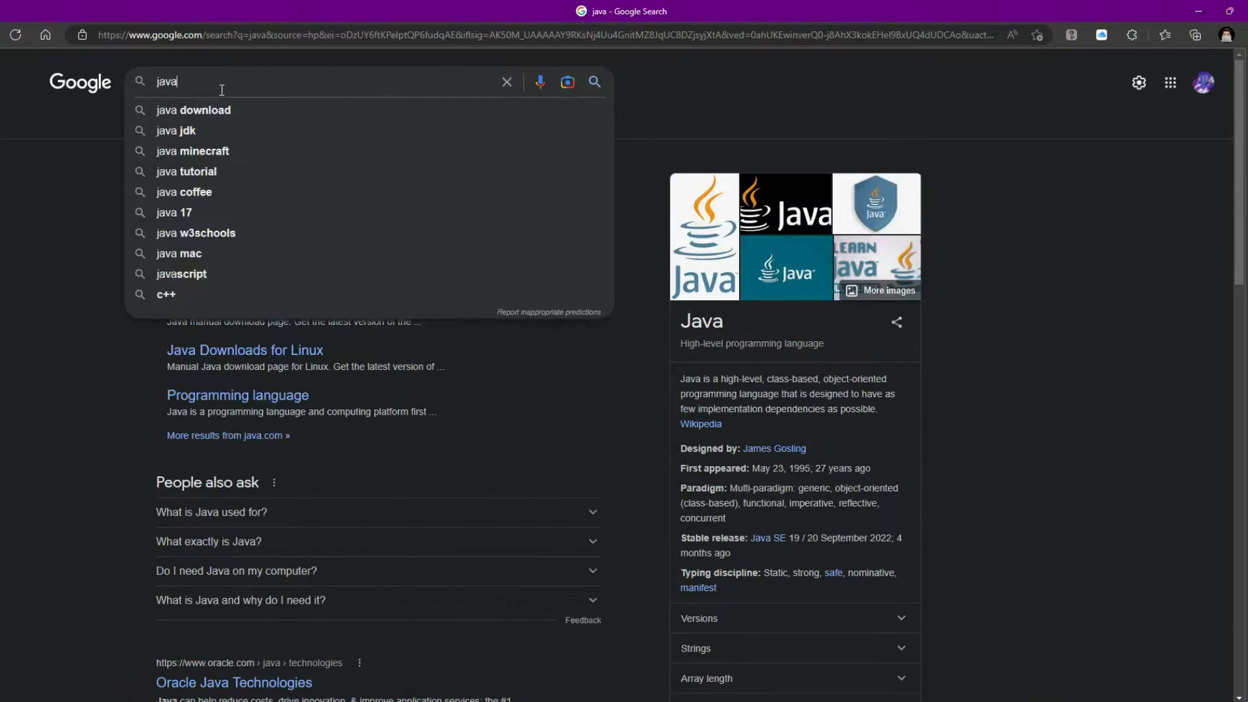
pyautogui.write('down')
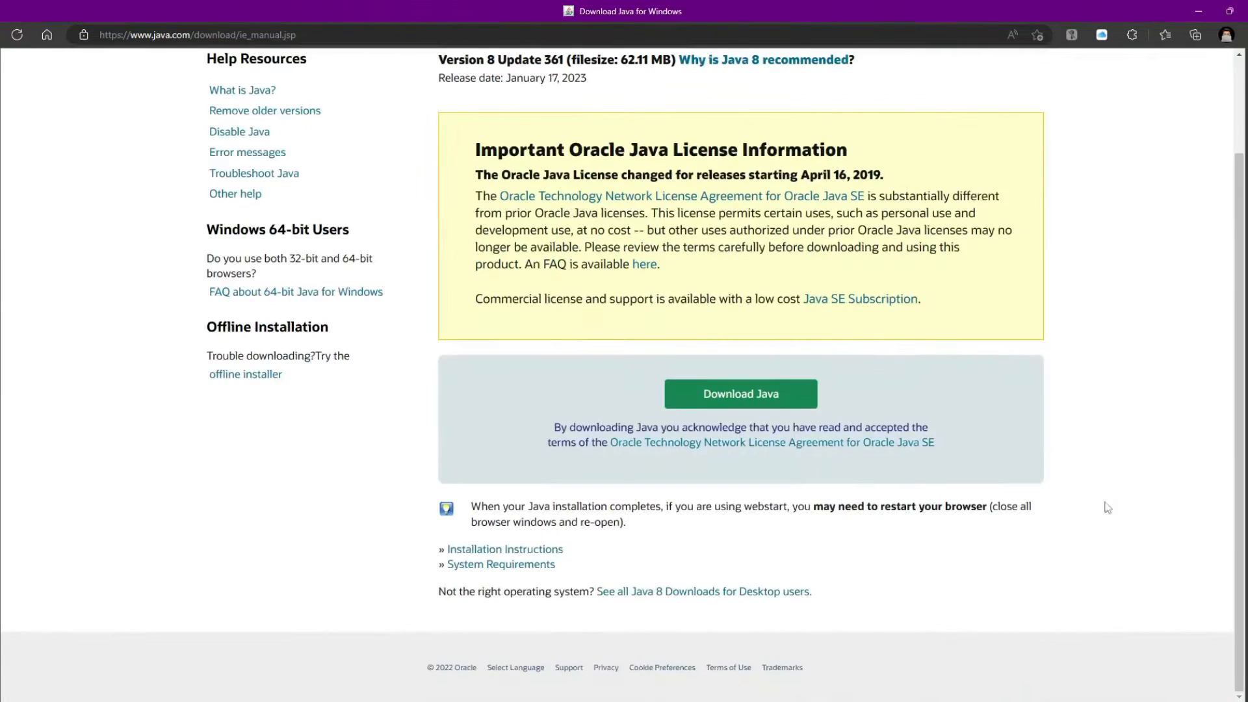
pyautogui.click(740, 393)
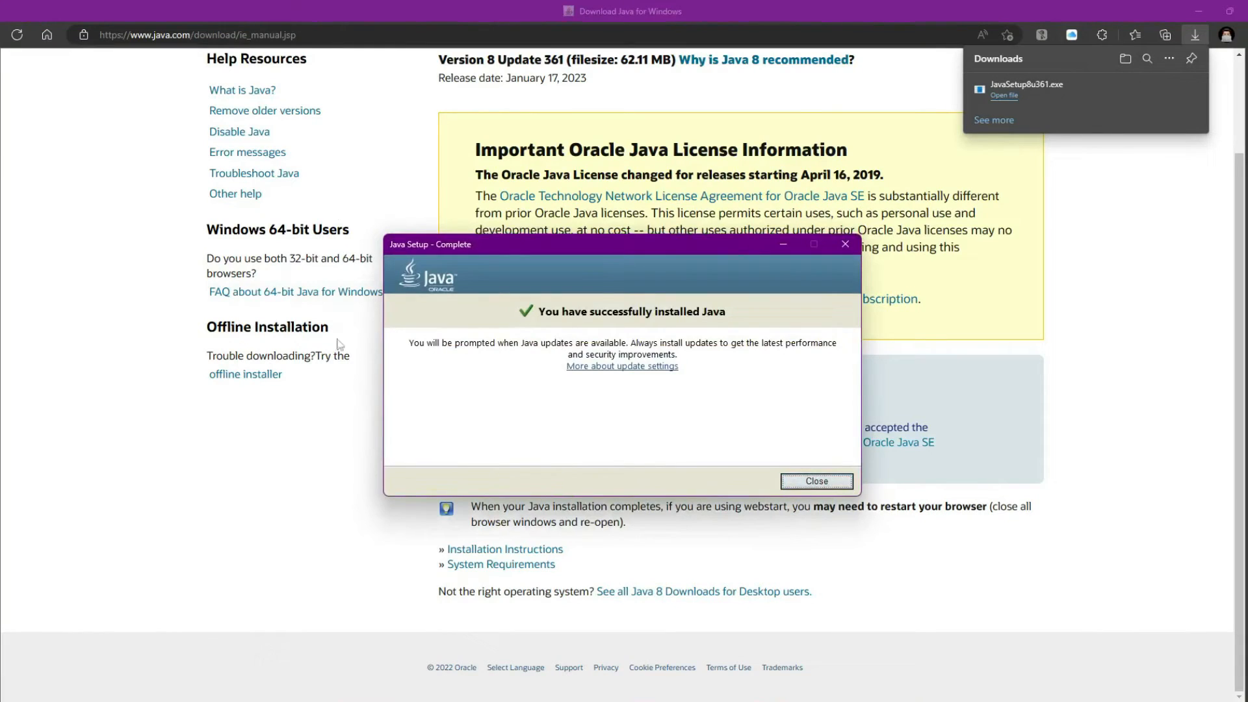
pyautogui.moveTo(737, 362)
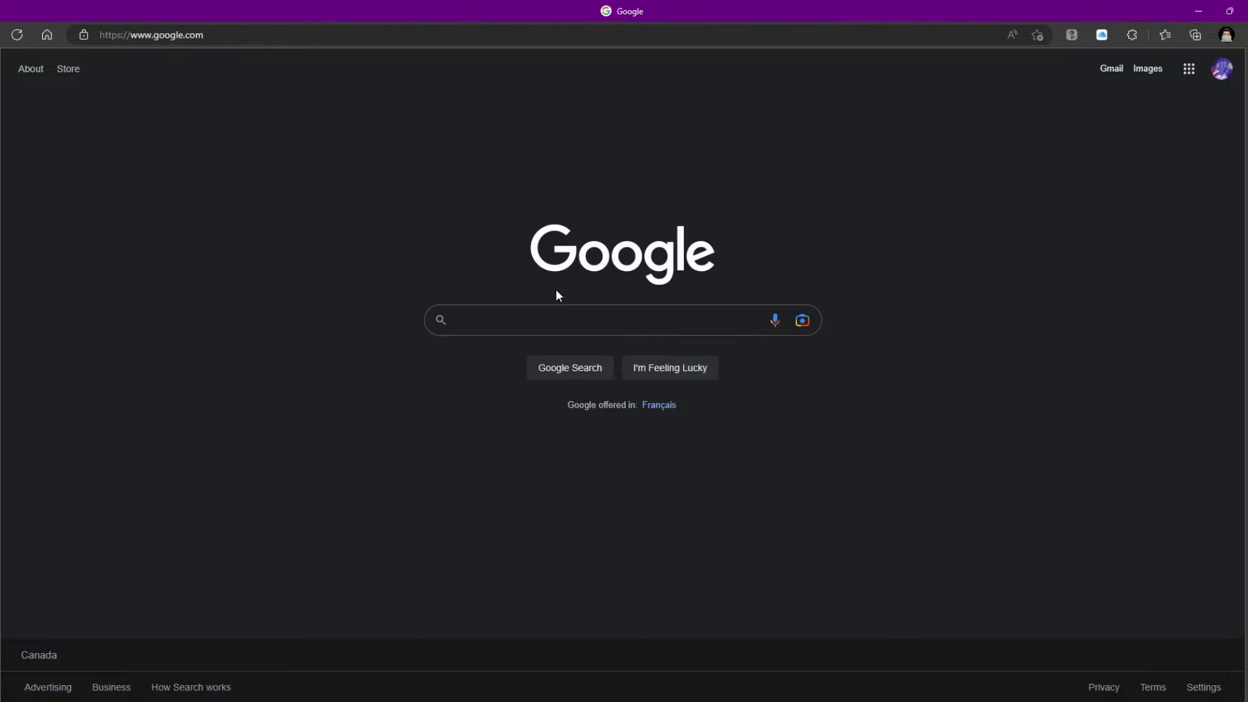
# Search for optifine and reach the official optifine.net downloads page
pyautogui.write('opt')
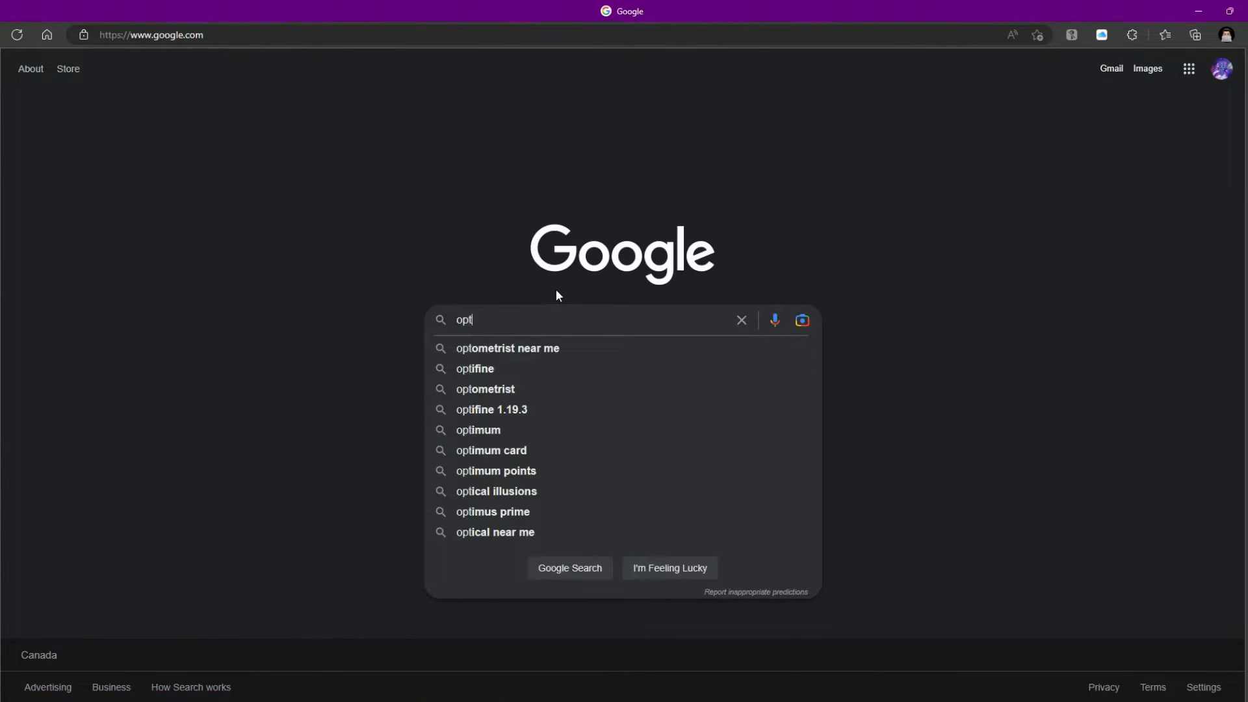
pyautogui.click(473, 368)
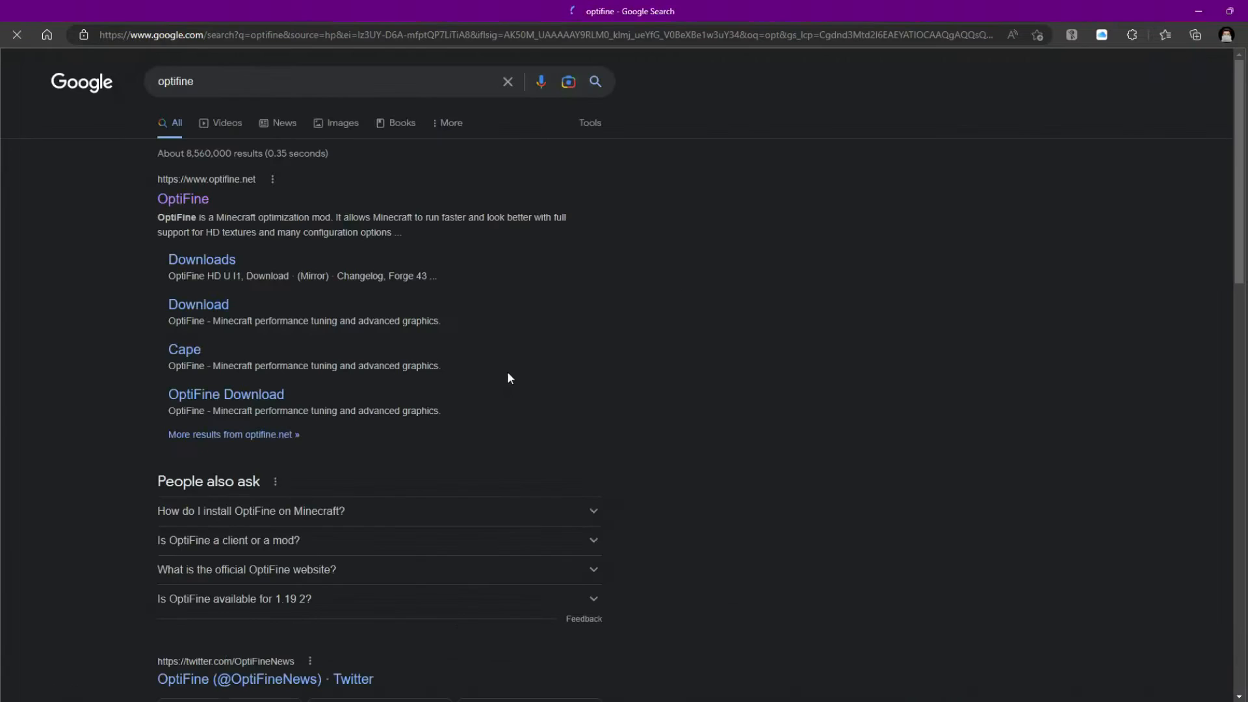
pyautogui.click(182, 199)
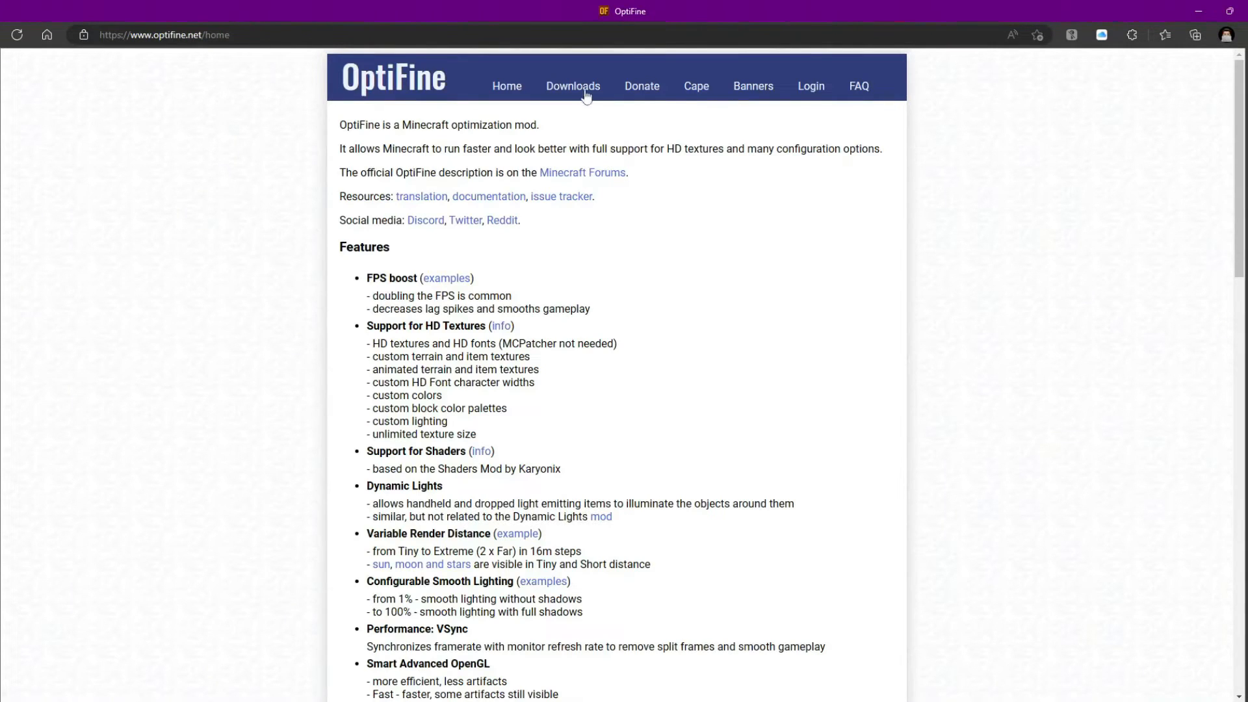
pyautogui.click(572, 86)
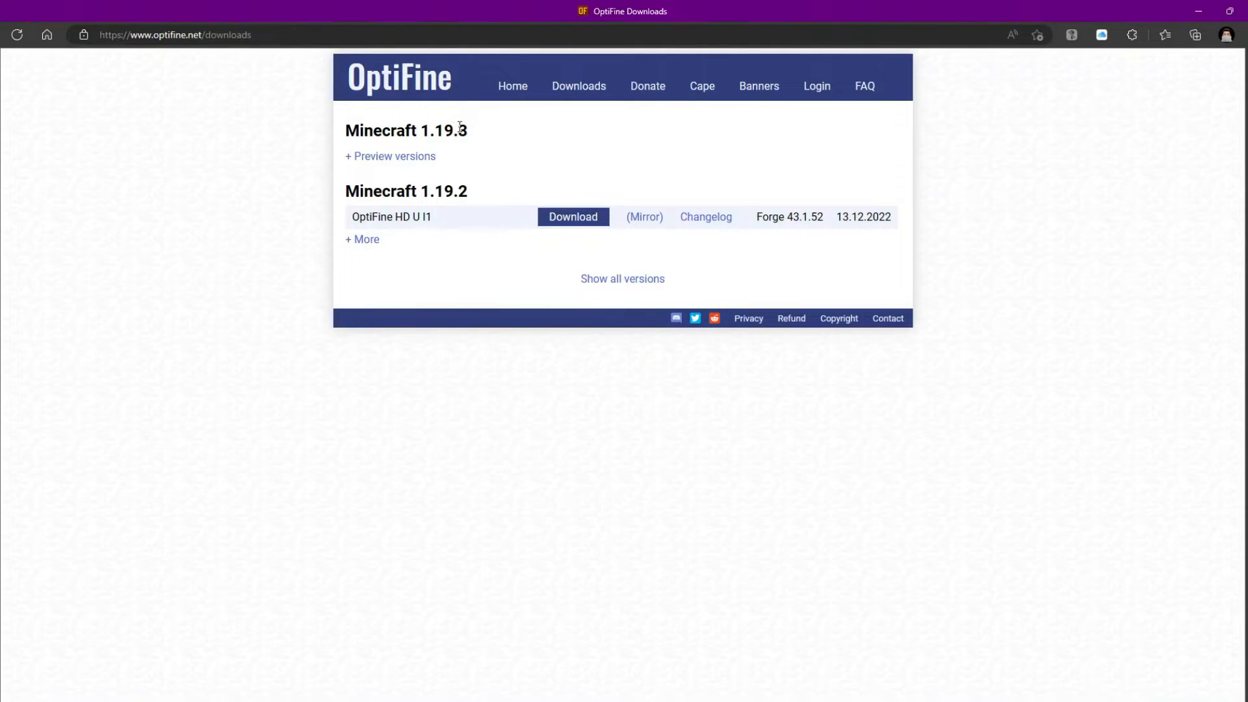
pyautogui.moveTo(486, 134)
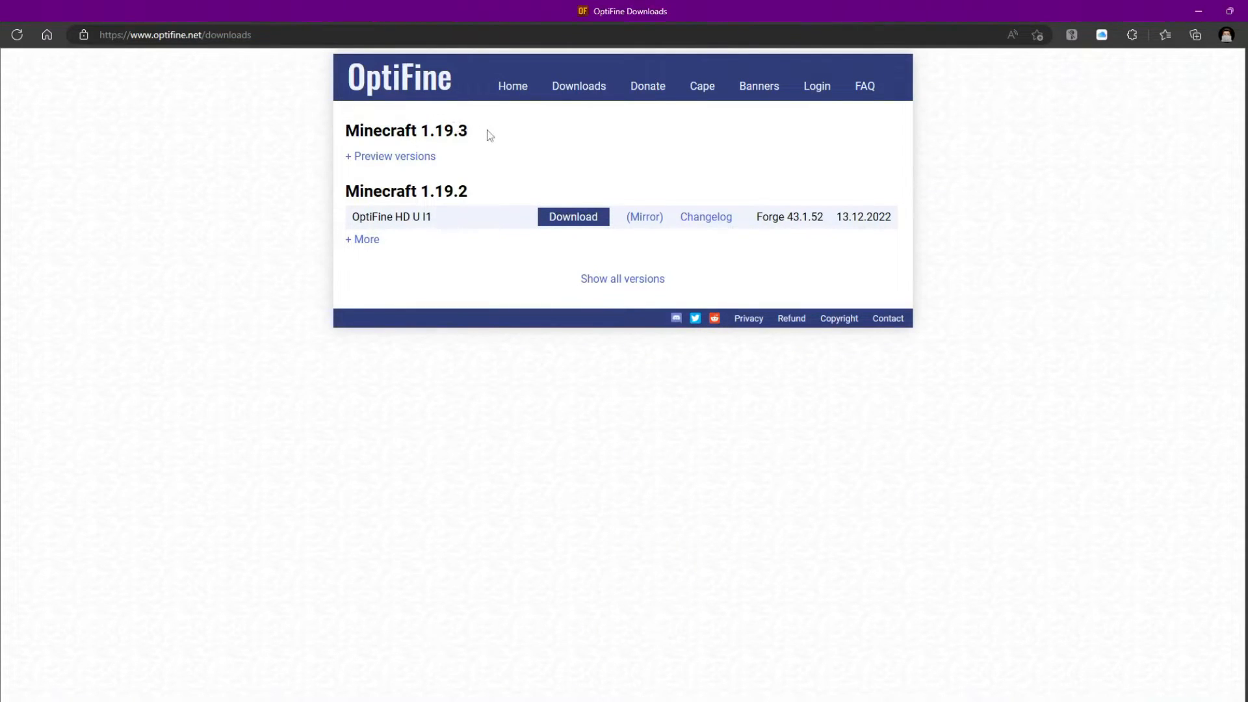
pyautogui.moveTo(428, 152)
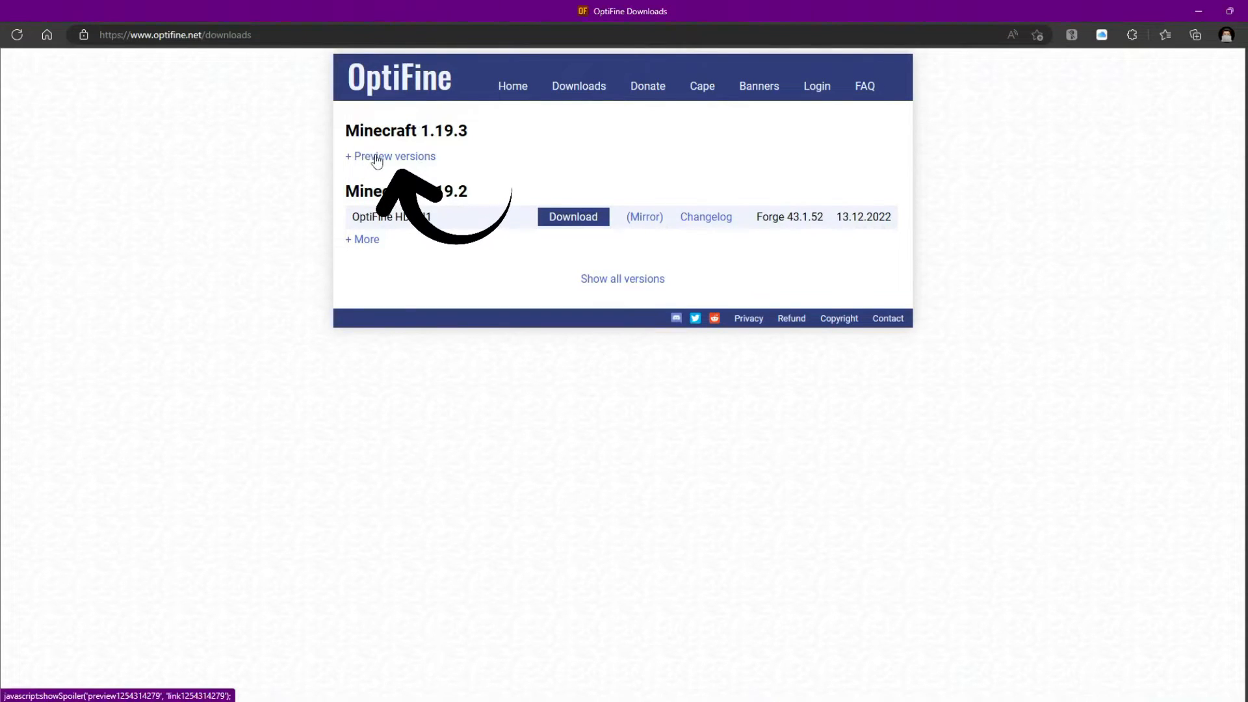
# Download the OptiFine 1.19.3 HD U I2 pre2 preview and launch the downloaded .jar
pyautogui.click(390, 156)
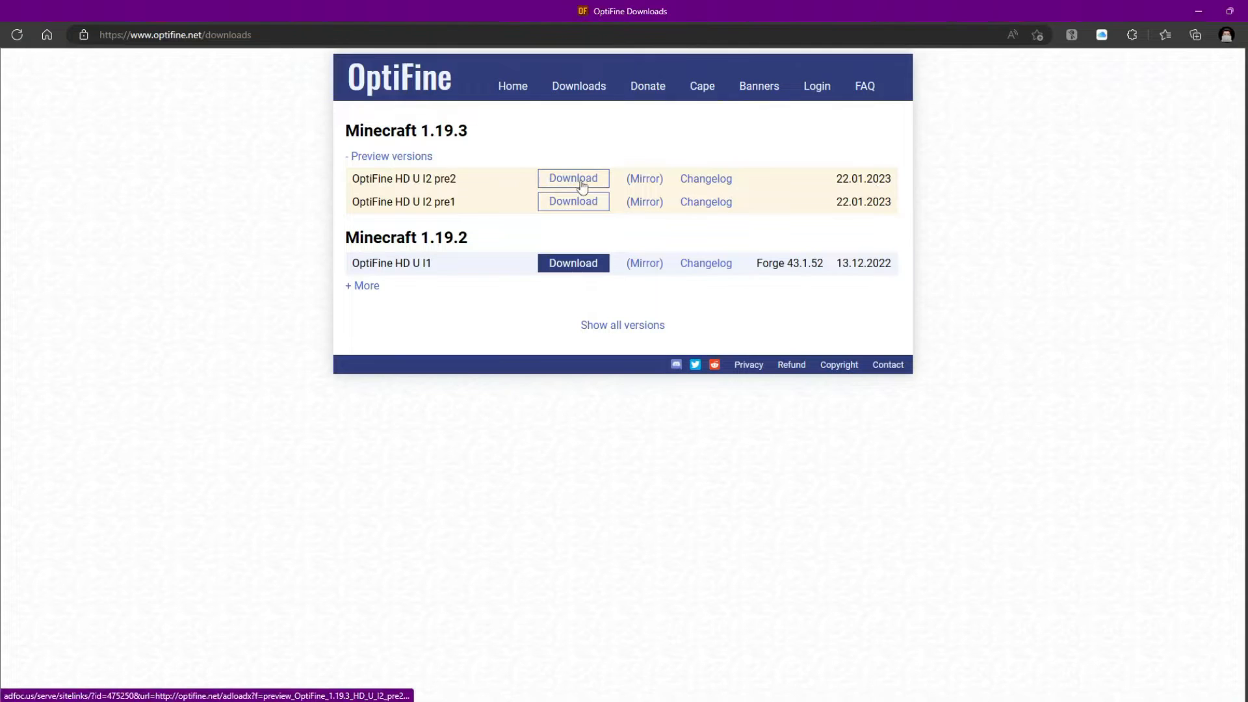
pyautogui.moveTo(645, 178)
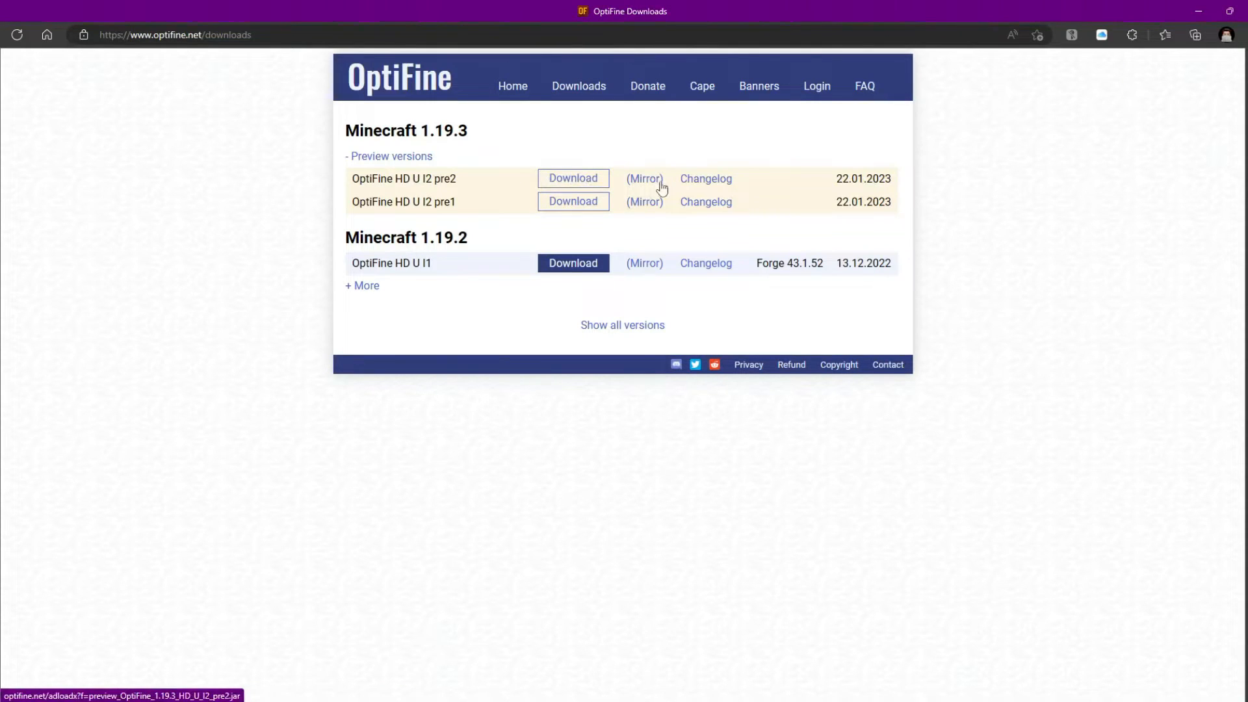
pyautogui.moveTo(641, 183)
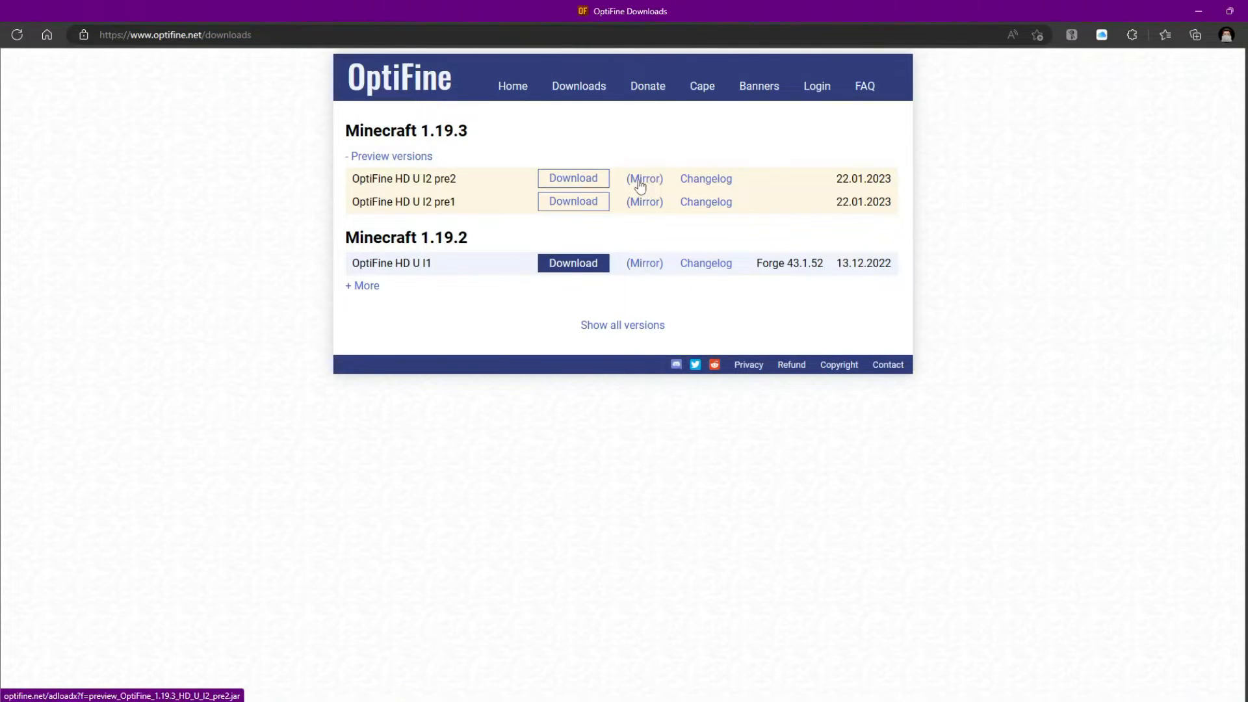
pyautogui.click(572, 178)
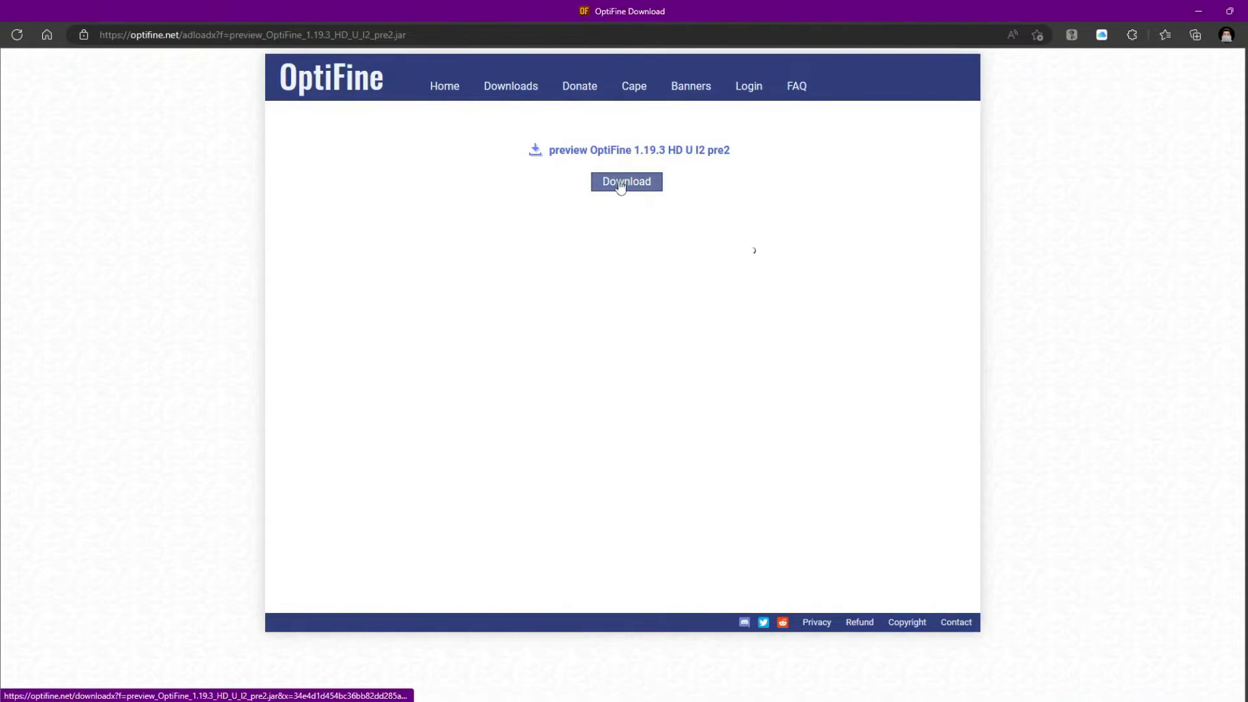
pyautogui.click(625, 183)
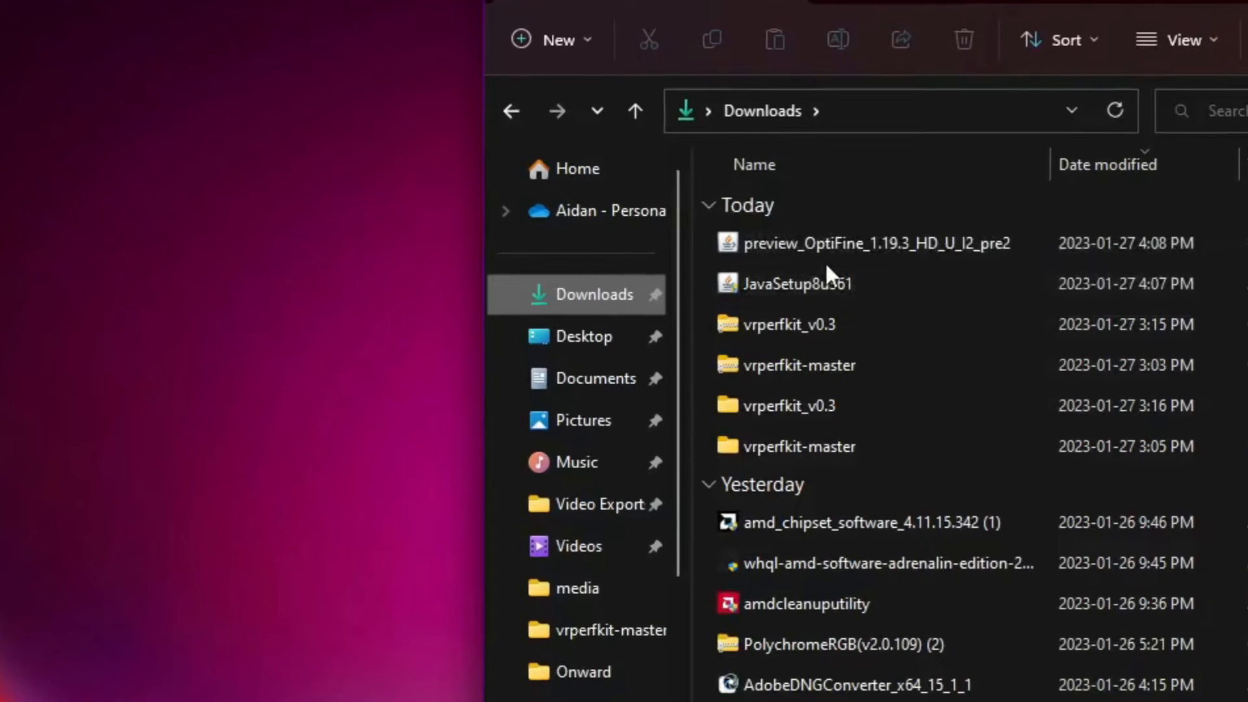
pyautogui.doubleClick(875, 243)
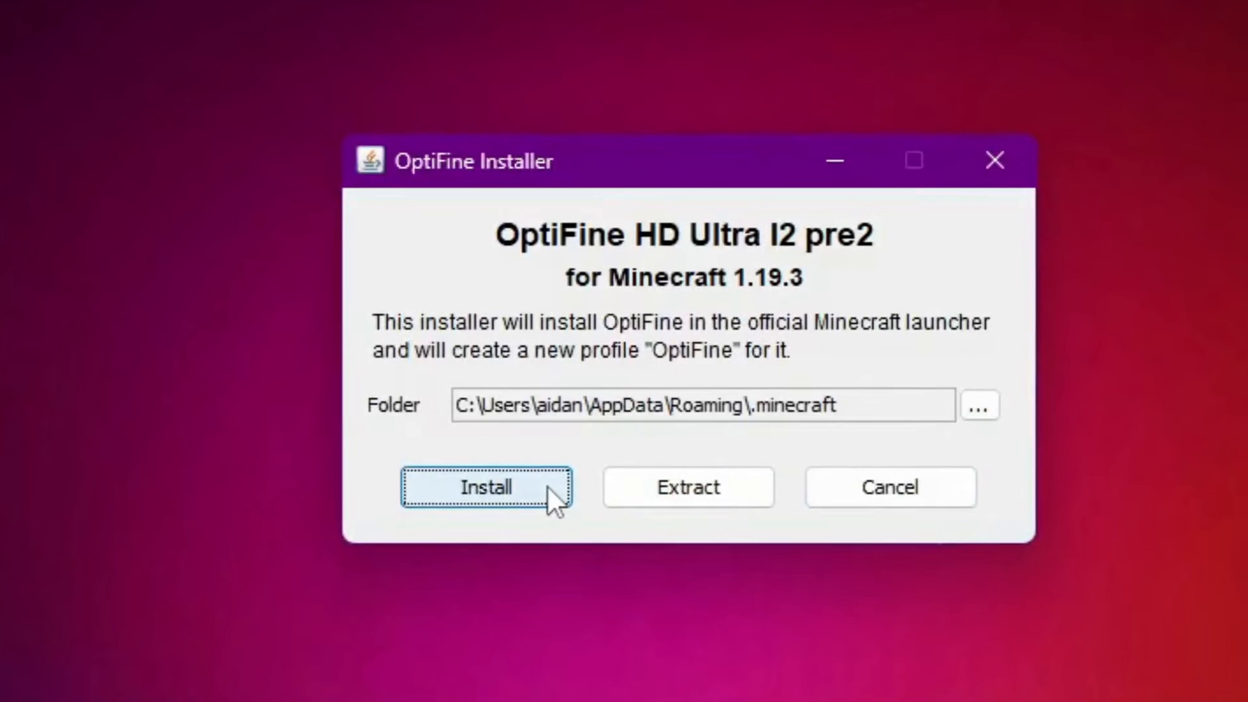
# Install OptiFine HD Ultra I2 pre2 into the Minecraft folder and acknowledge success
pyautogui.click(485, 486)
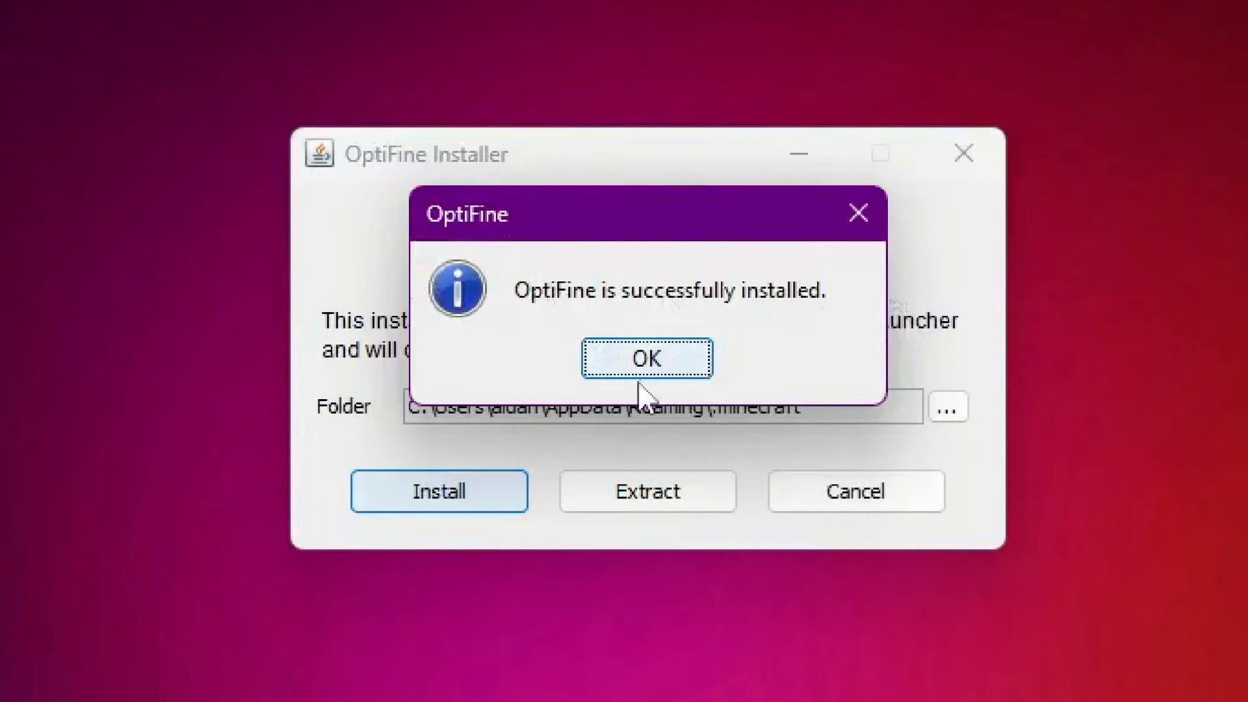
pyautogui.moveTo(653, 374)
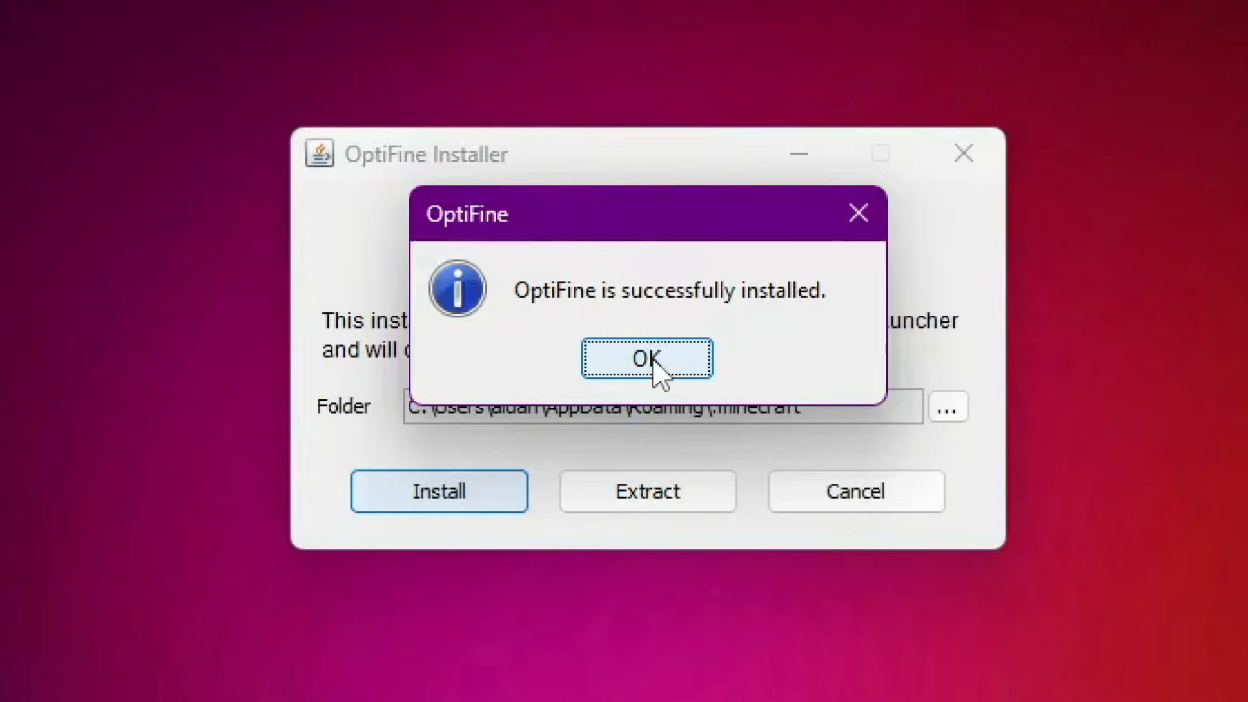
pyautogui.click(646, 359)
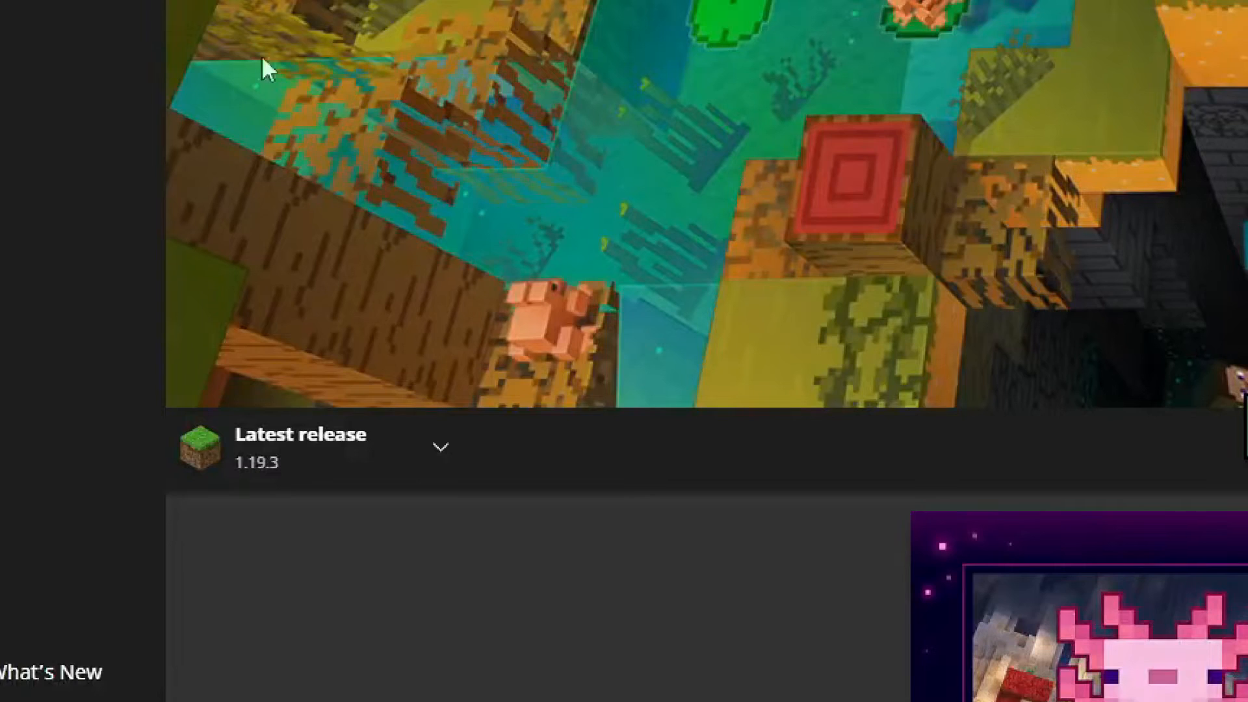
# Open the launcher's profile list to pick the new OptiFine profile
pyautogui.click(440, 447)
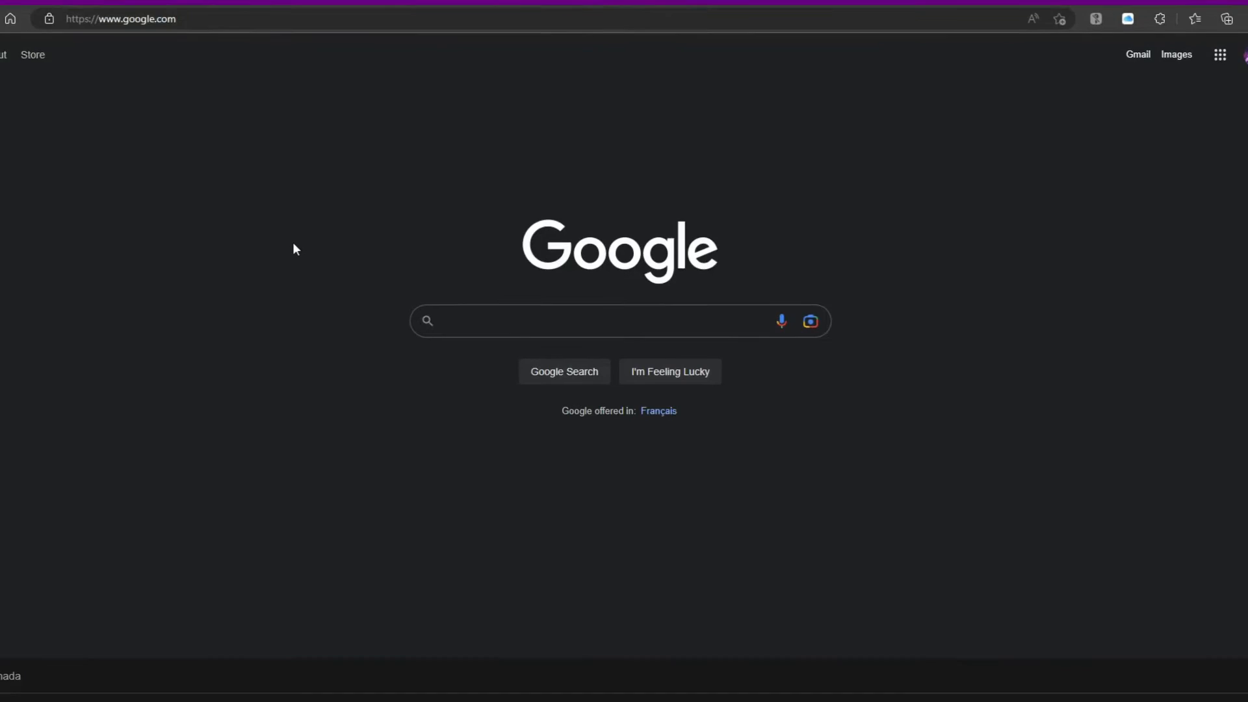
# Search Google for 'bsl shaders' and open the BITSLABLAB BSL Shaders page
pyautogui.write('b')
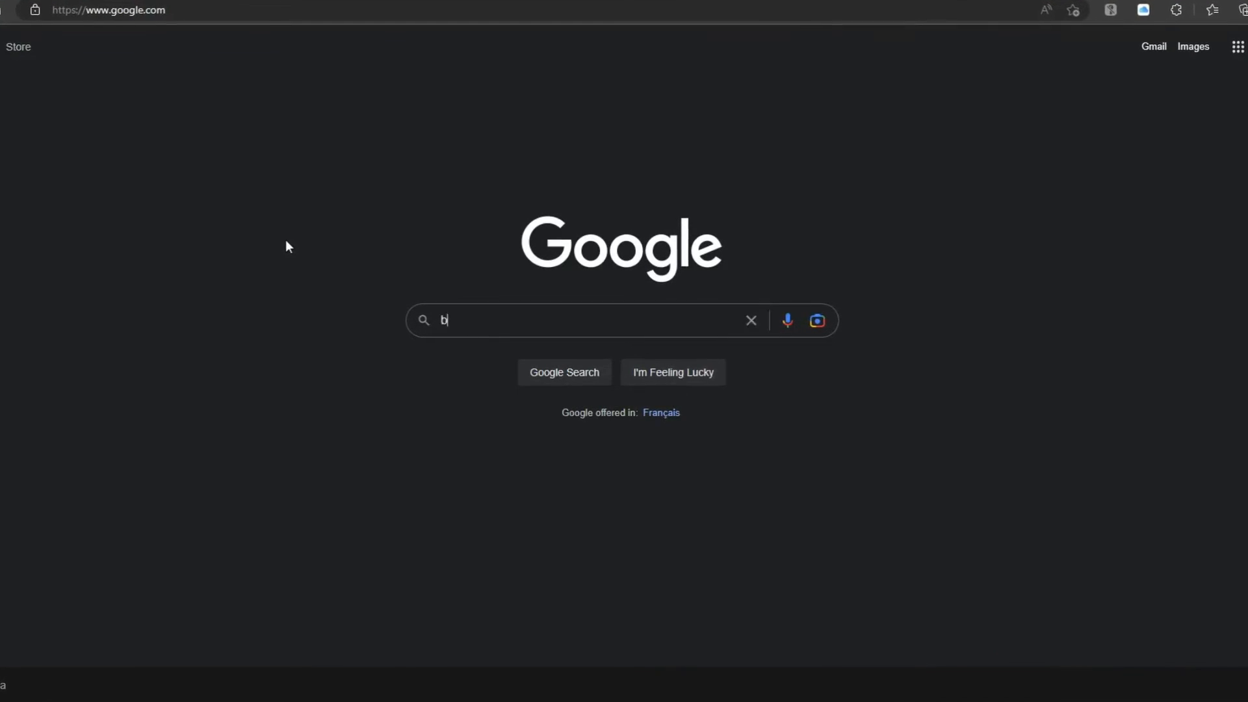
pyautogui.write('sl s')
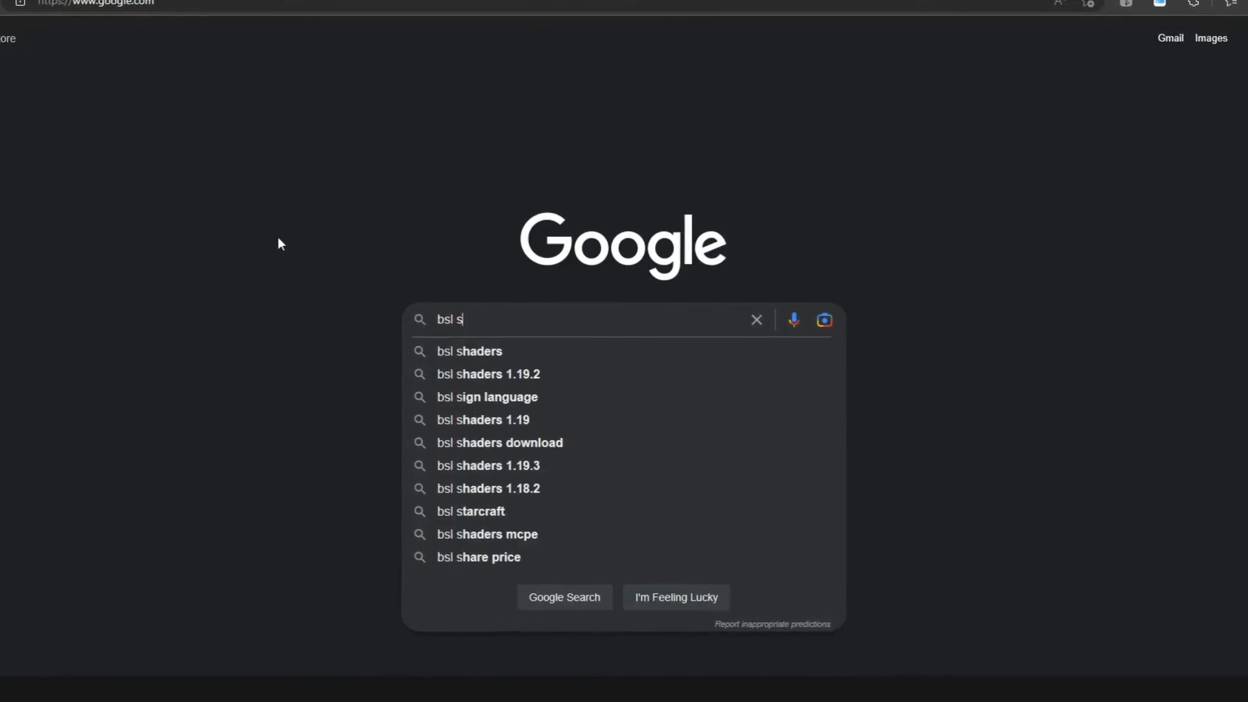
pyautogui.click(469, 351)
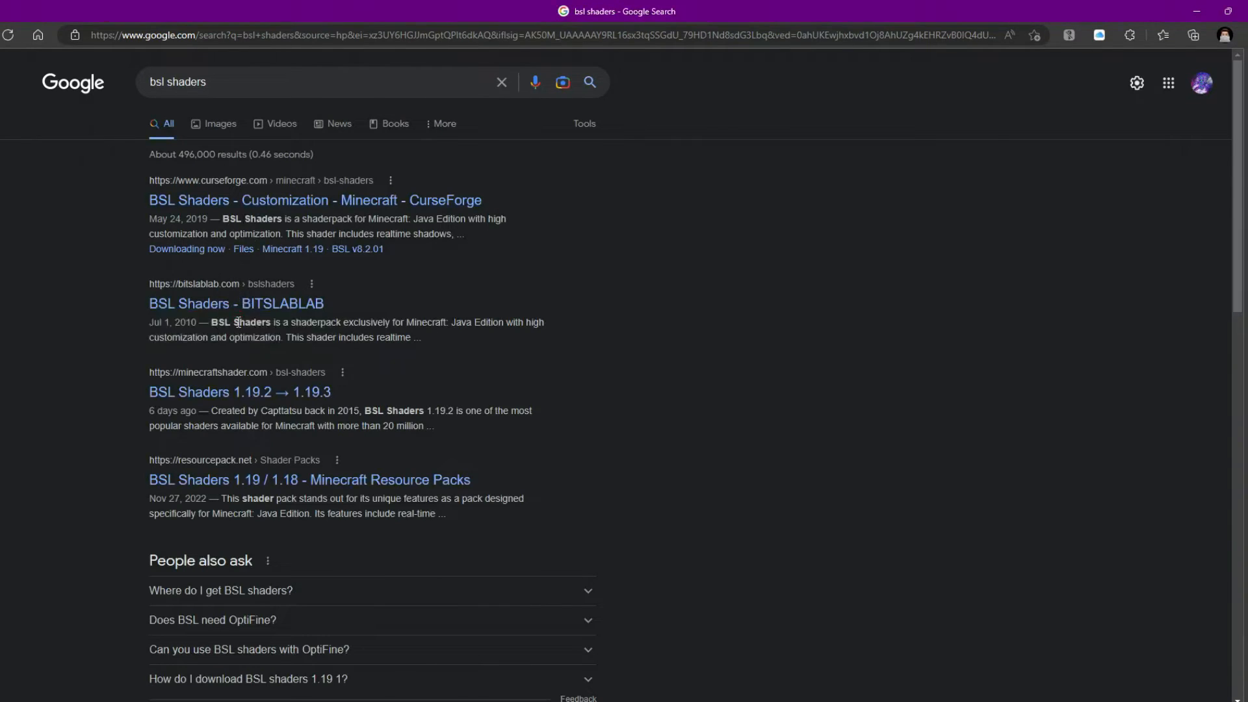
pyautogui.click(236, 303)
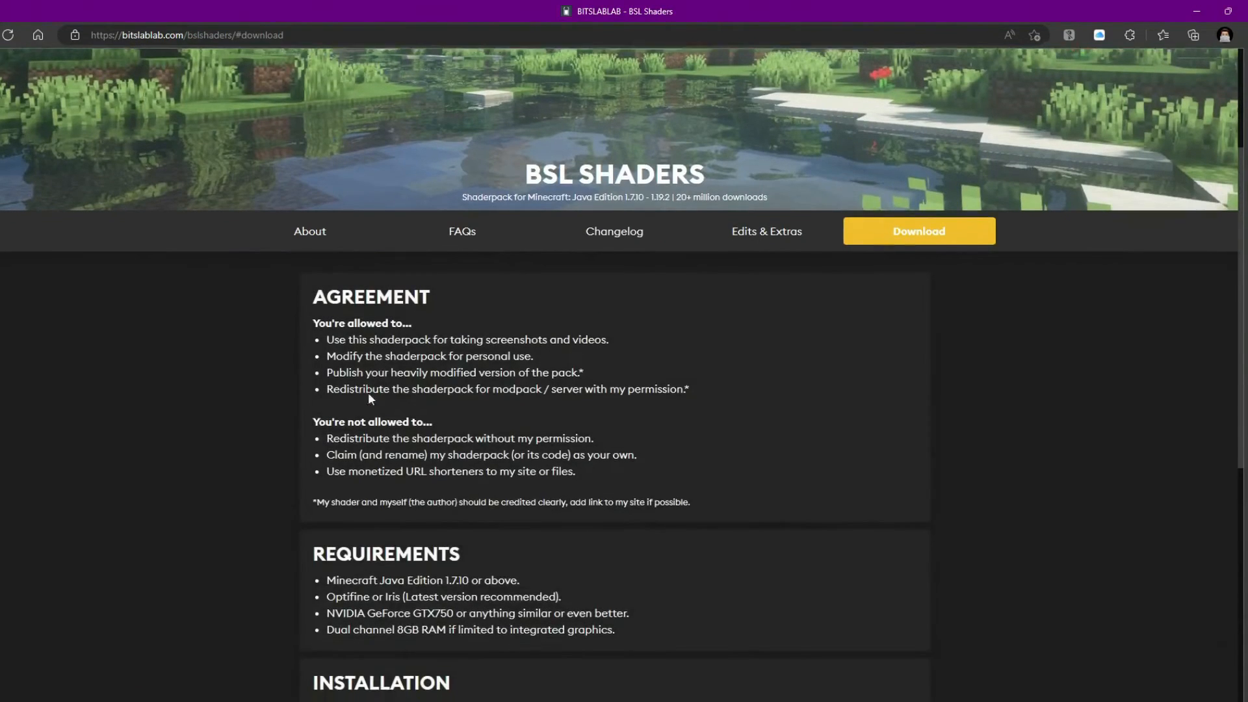
# Start downloading the BSL shaderpack via CurseForge
pyautogui.scroll(-3)
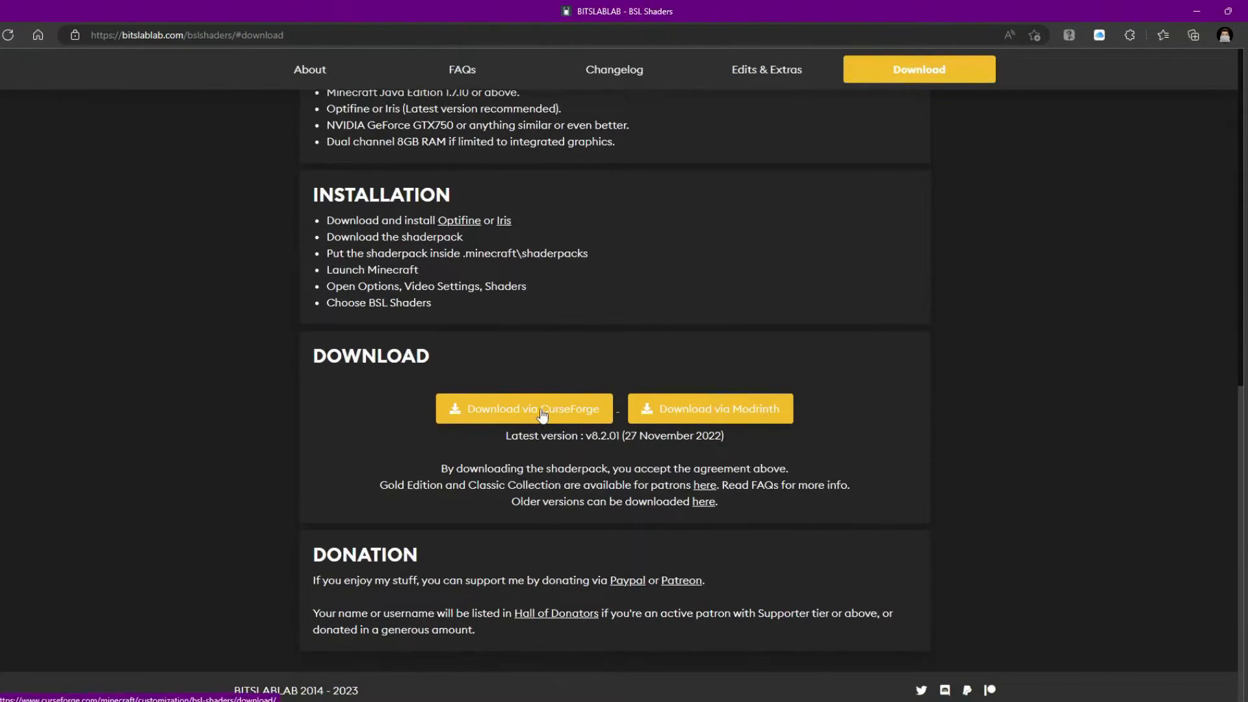
pyautogui.click(524, 408)
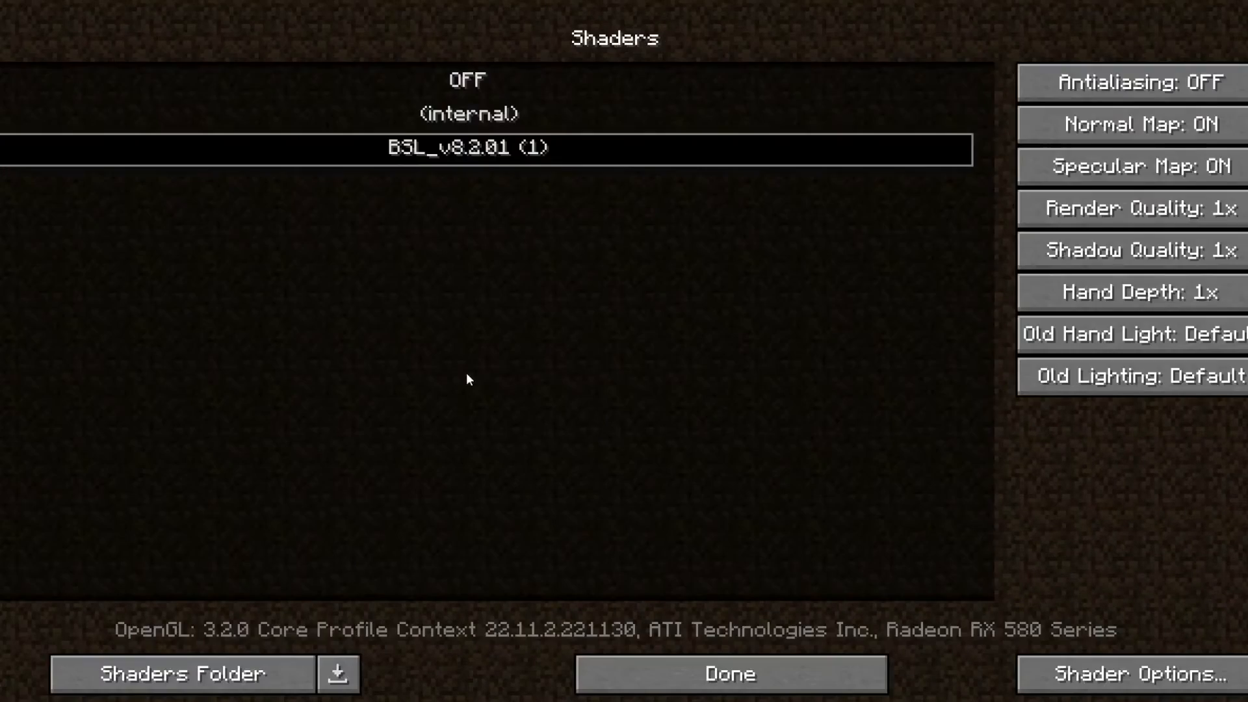
pyautogui.moveTo(420, 299)
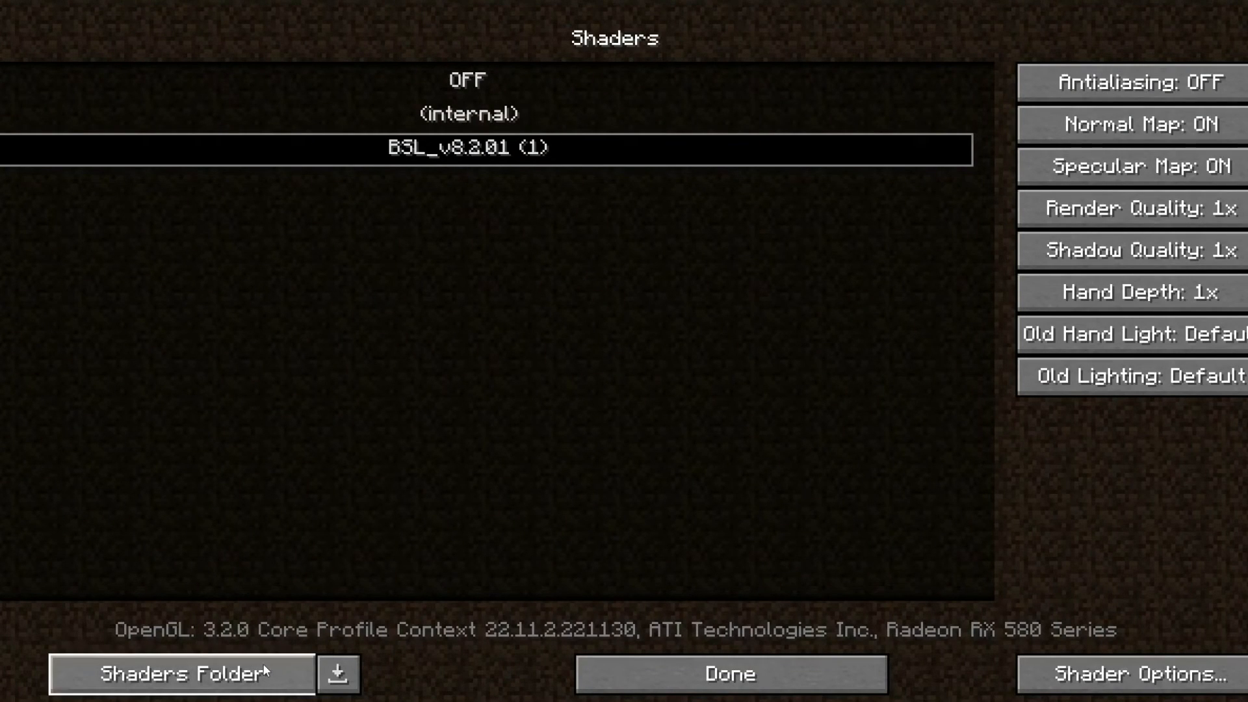
# Check the shaderpacks folder contains BSL_v8.2.01, then close the Explorer window
pyautogui.click(182, 673)
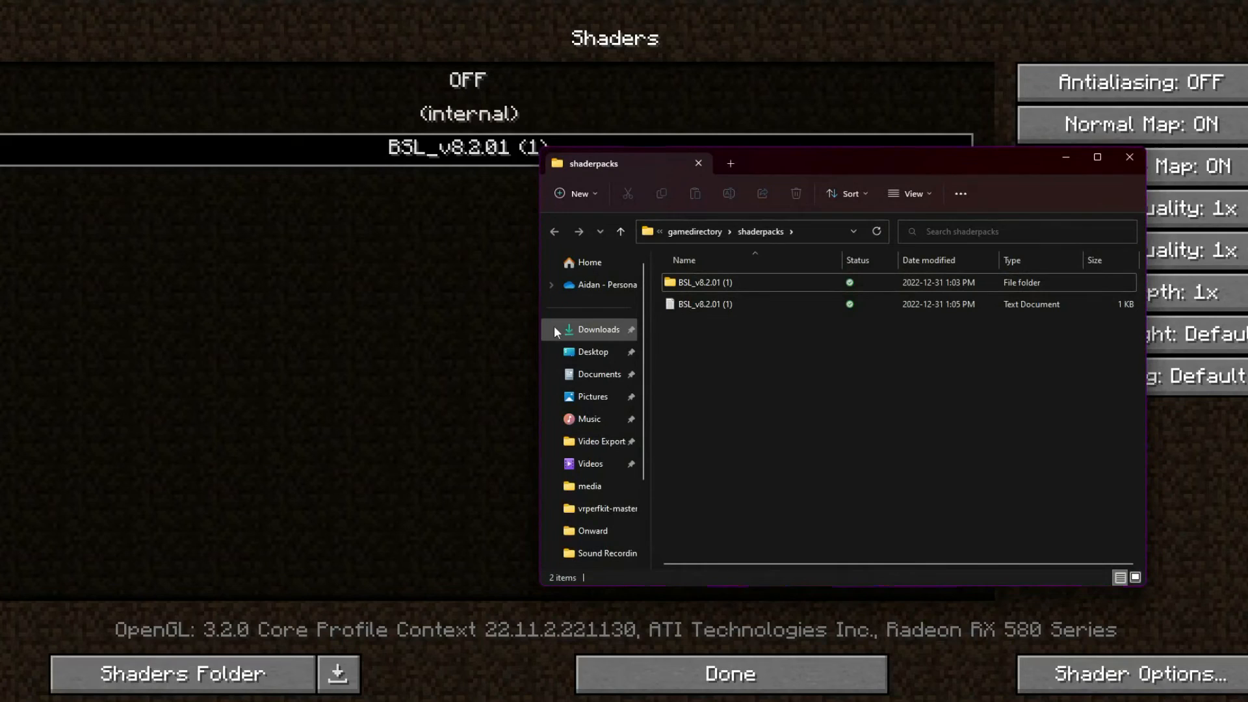
pyautogui.moveTo(585, 329)
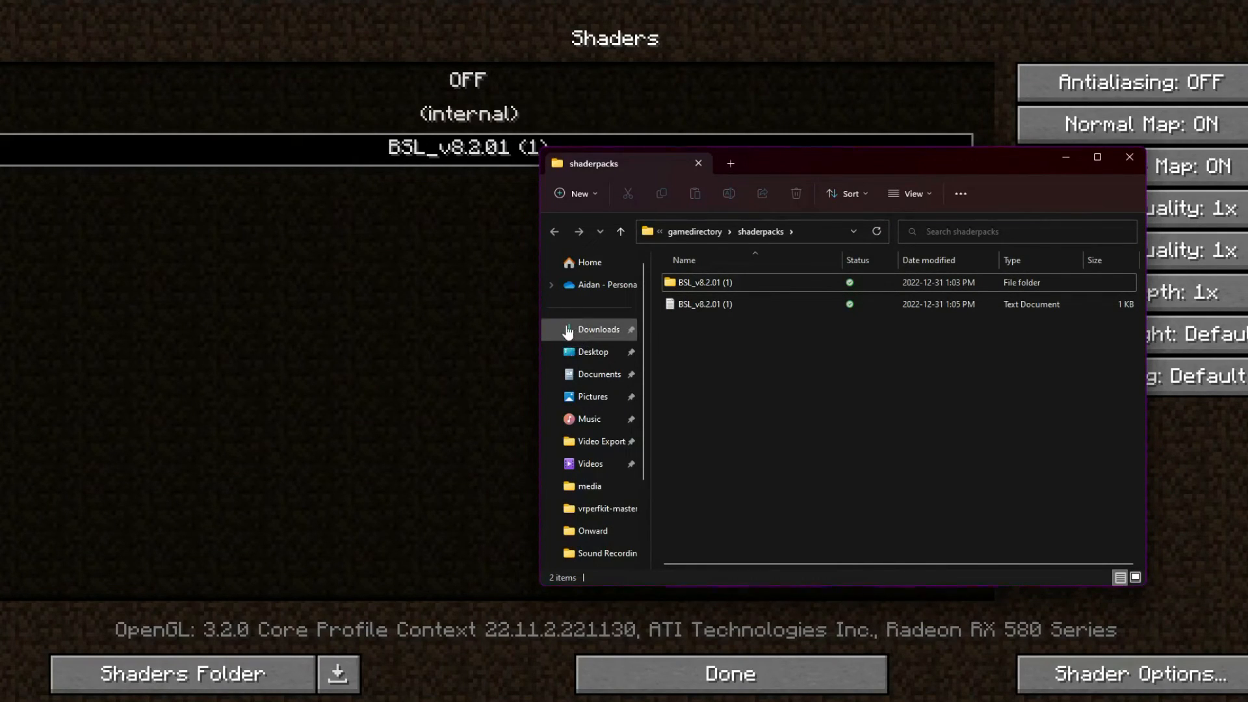
pyautogui.moveTo(1162, 155)
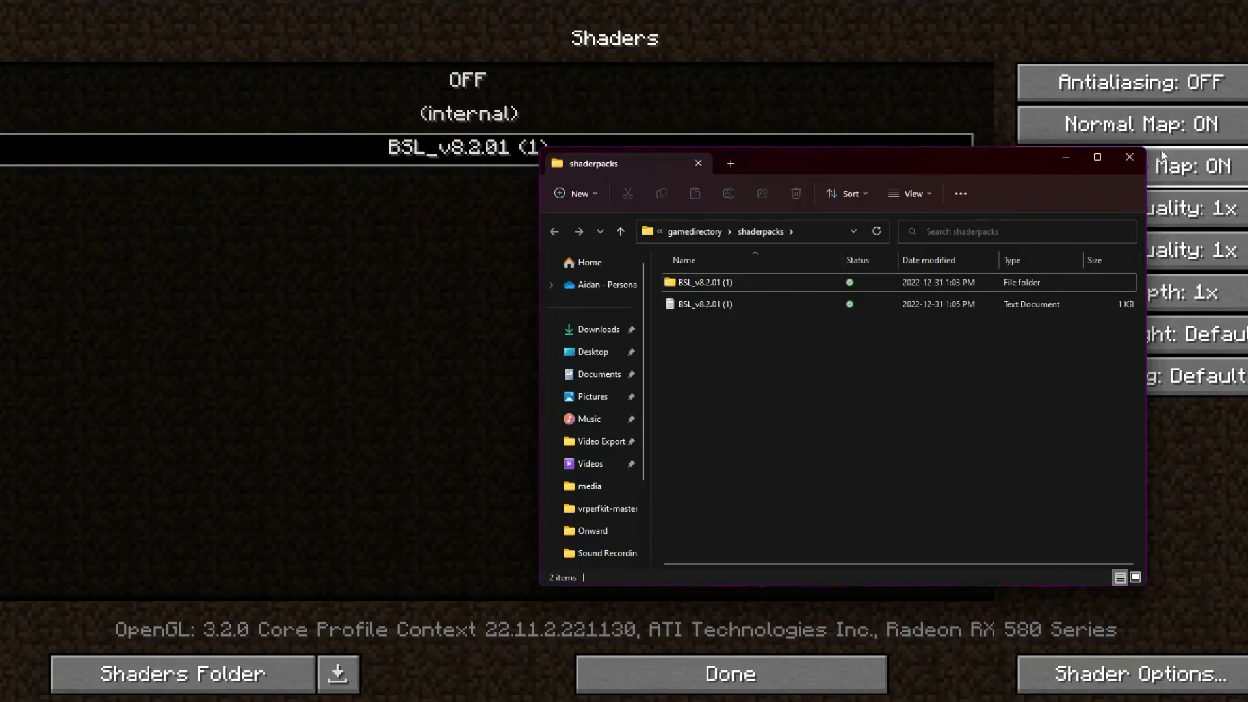
pyautogui.click(728, 675)
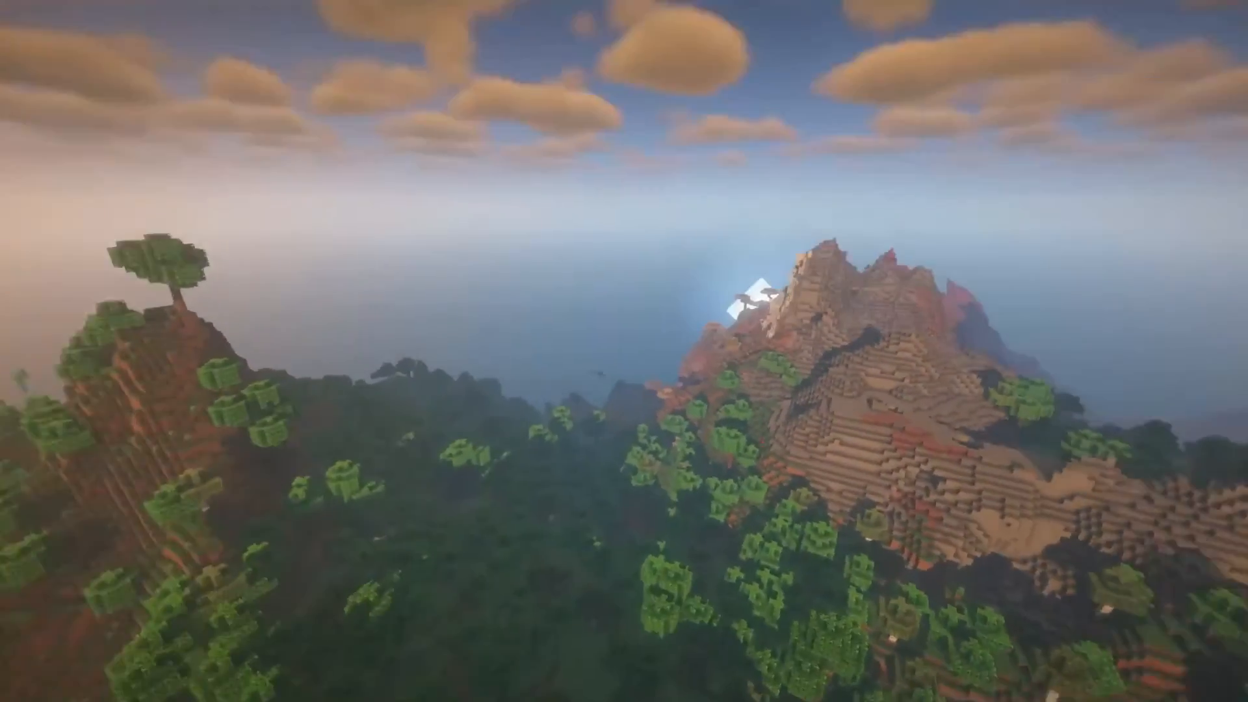